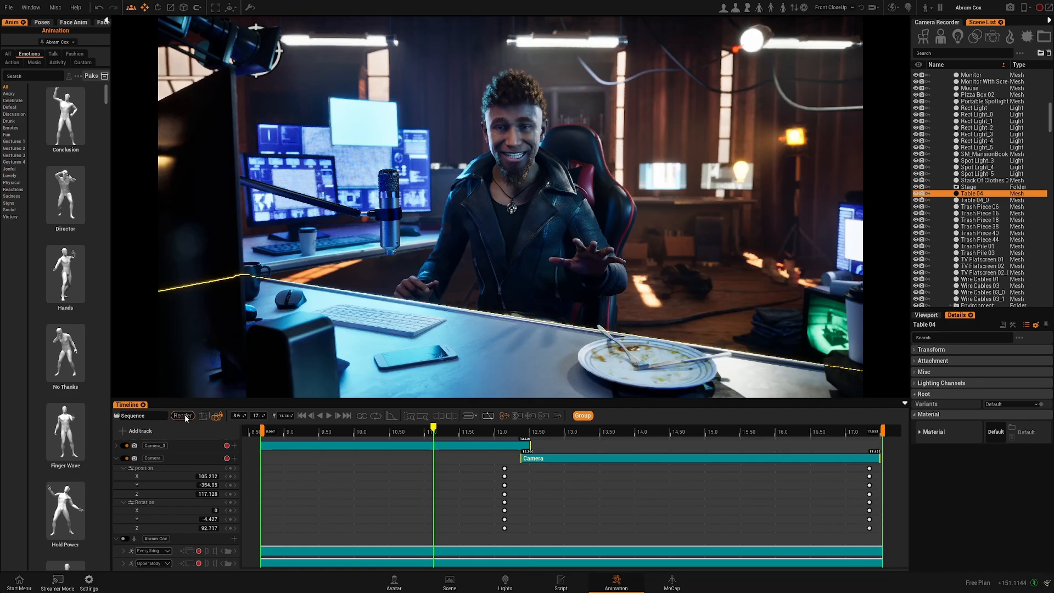
Open the Render panel from the Timeline toolbar and drag it over the scene
{"action": "left_click", "coordinate": [183, 415]}
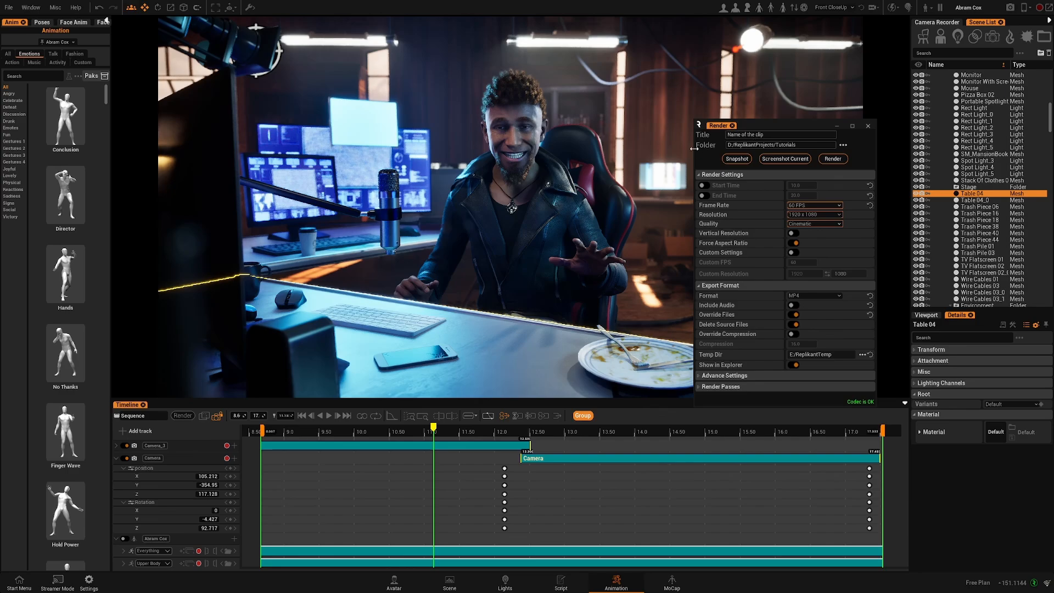
{"action": "left_click", "coordinate": [842, 144]}
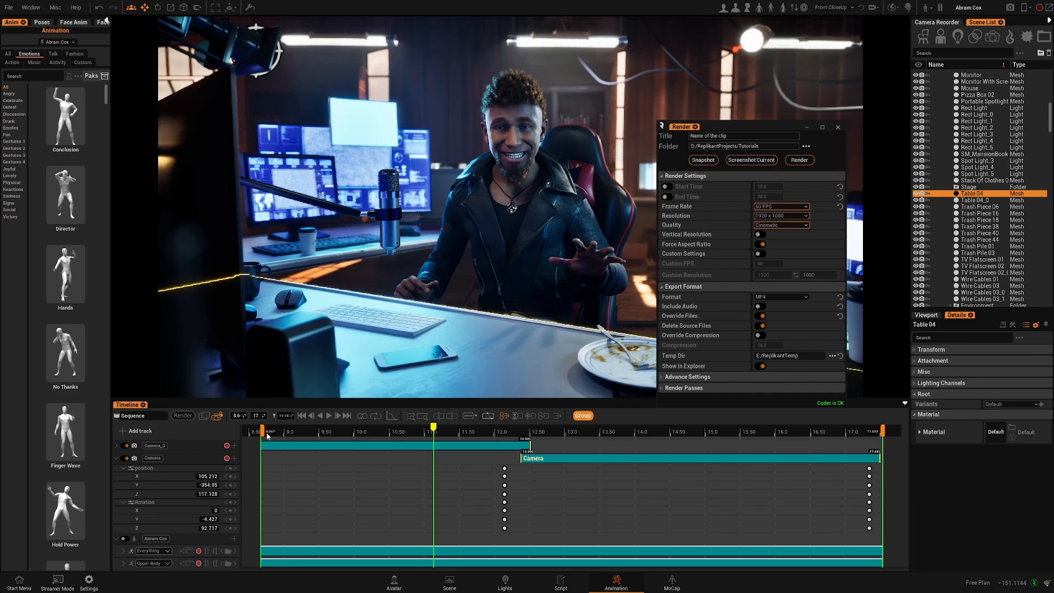
{"action": "mouse_move", "coordinate": [432, 393]}
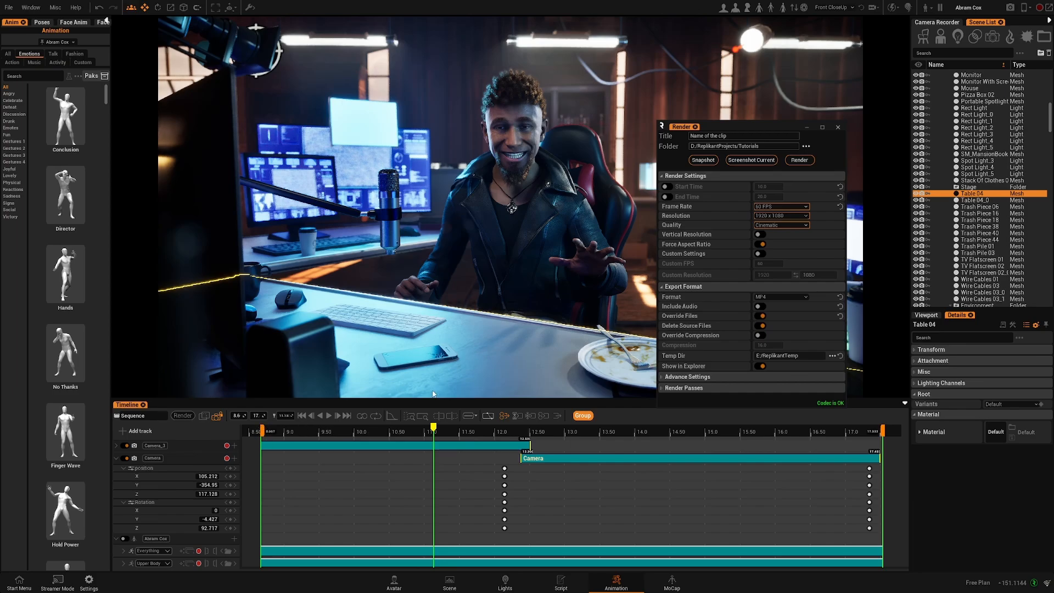
{"action": "mouse_move", "coordinate": [751, 160]}
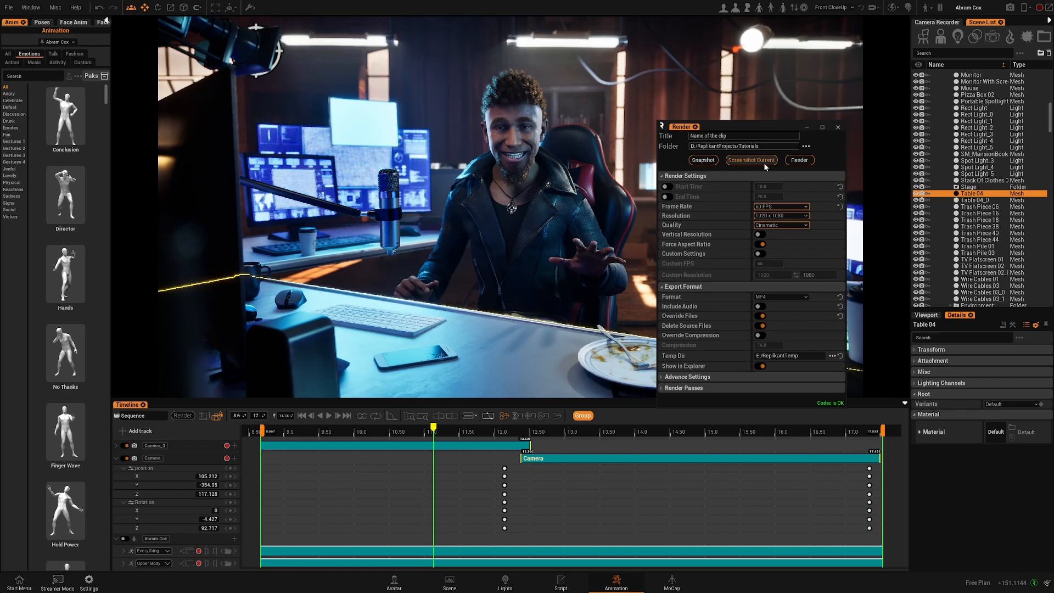
{"action": "left_click_drag", "start_coordinate": [679, 127], "coordinate": [706, 154]}
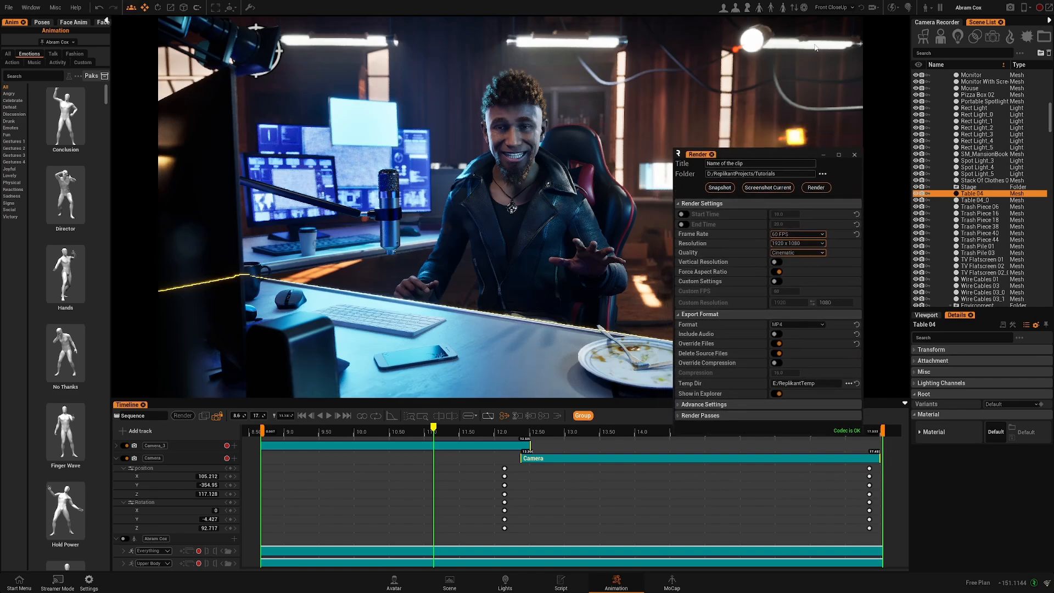
{"action": "left_click_drag", "start_coordinate": [699, 154], "coordinate": [689, 147]}
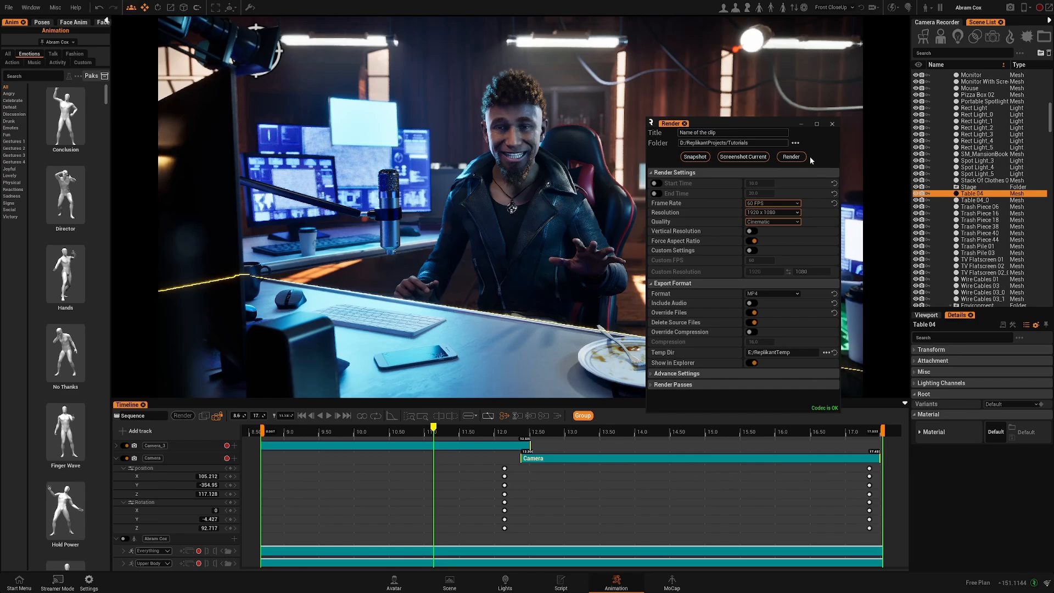
{"action": "mouse_move", "coordinate": [806, 168]}
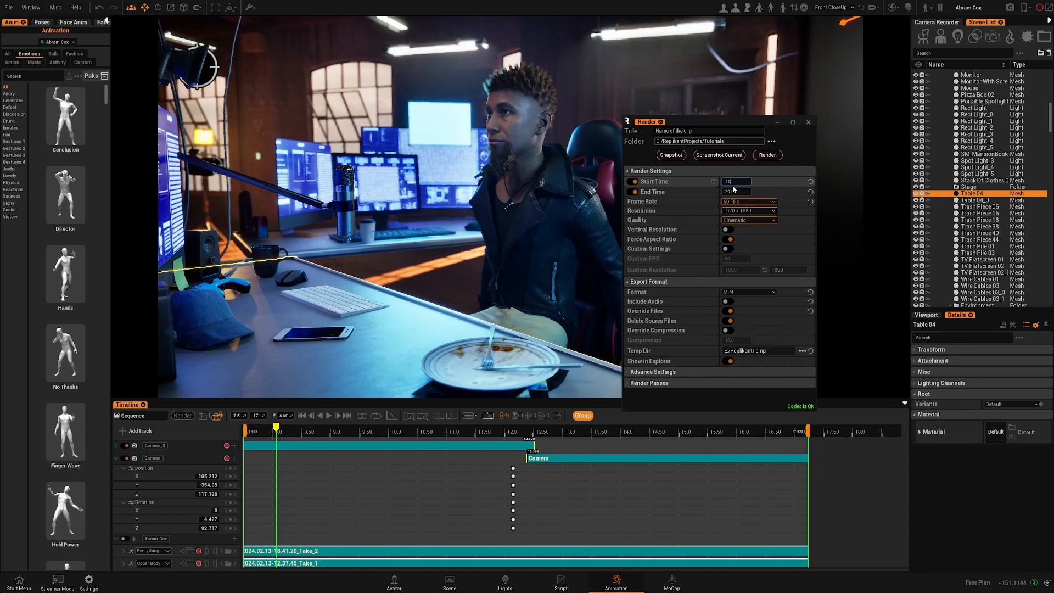
{"action": "left_click", "coordinate": [736, 191]}
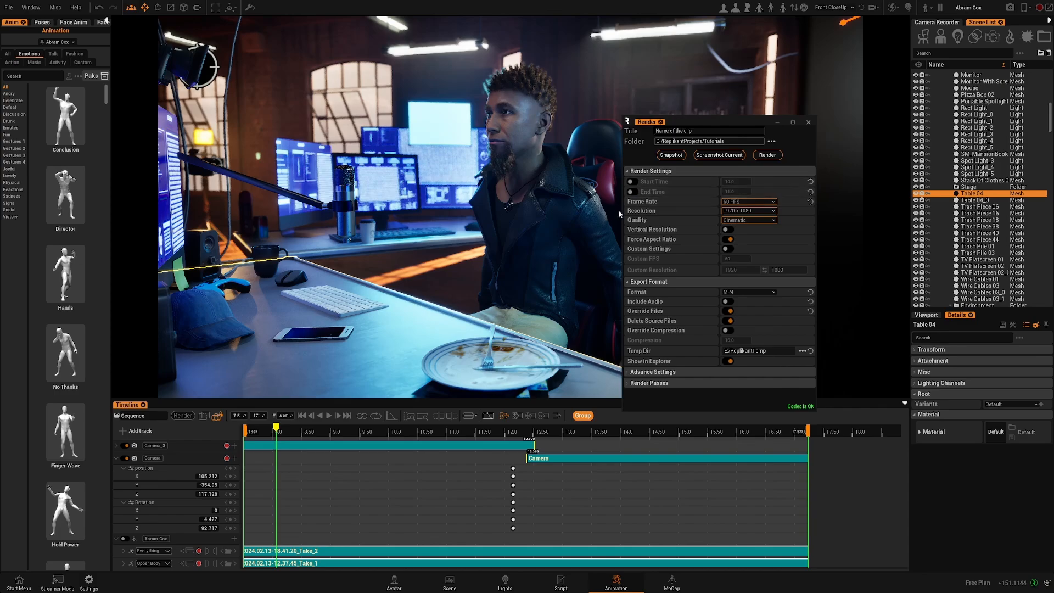
Browse the Frame Rate, Resolution and Quality lists, then choose Use Current Settings for graphics preferences
{"action": "left_click", "coordinate": [770, 202]}
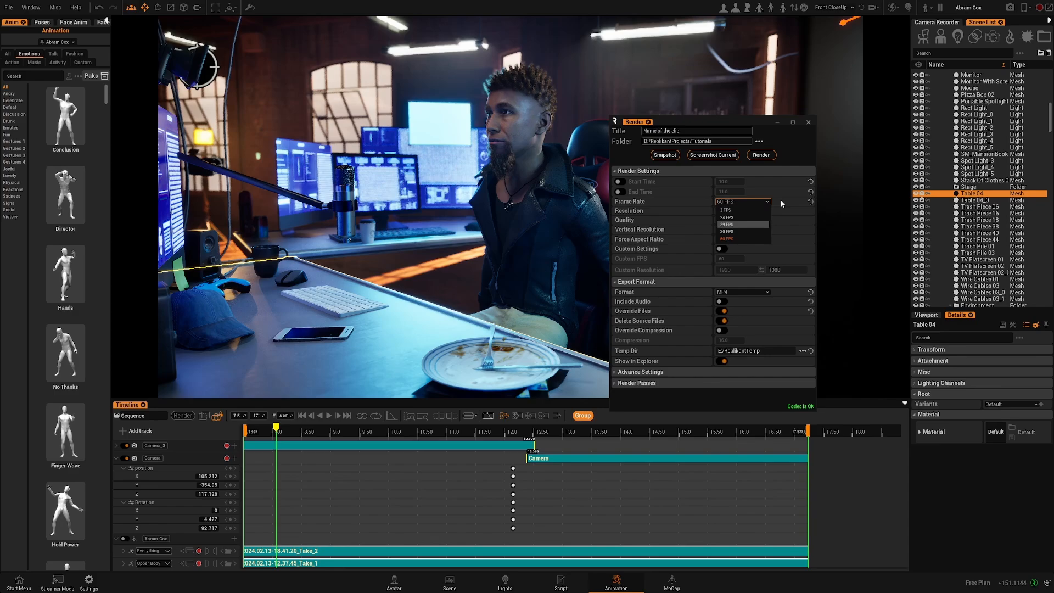
{"action": "left_click", "coordinate": [742, 210]}
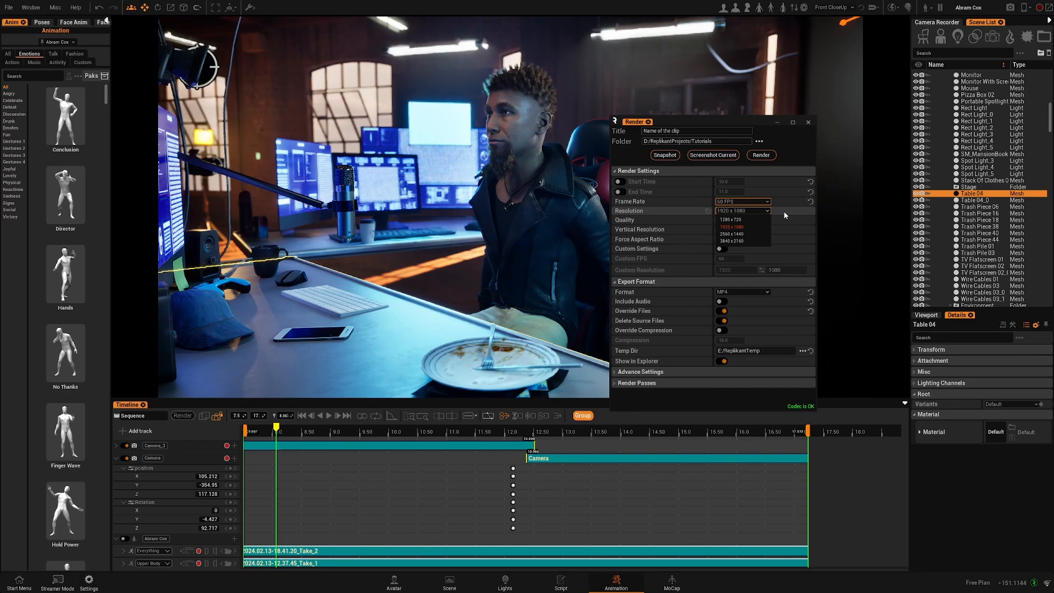
{"action": "left_click", "coordinate": [742, 220]}
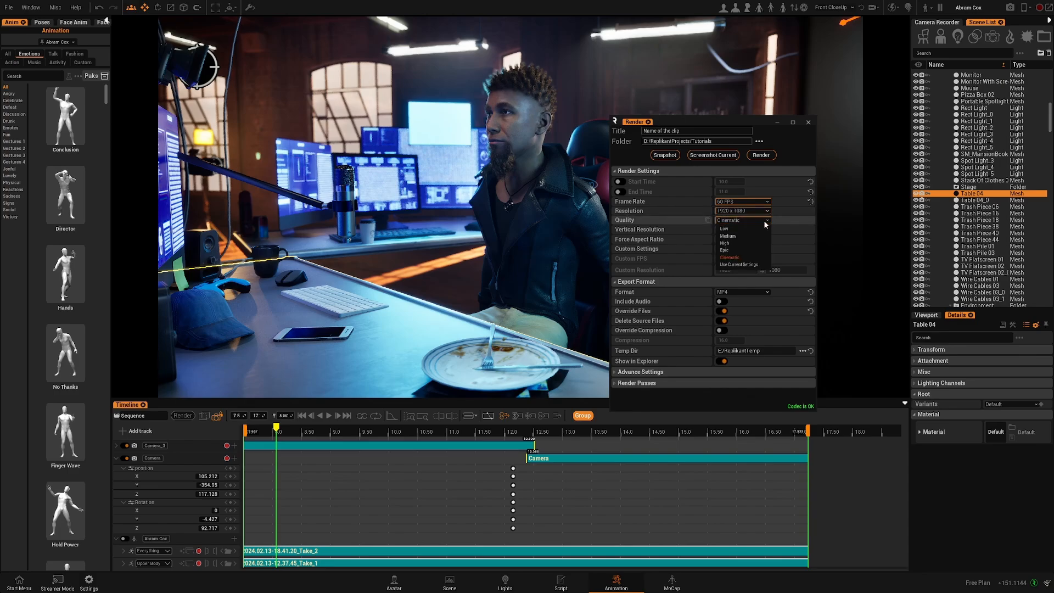
{"action": "mouse_move", "coordinate": [725, 228]}
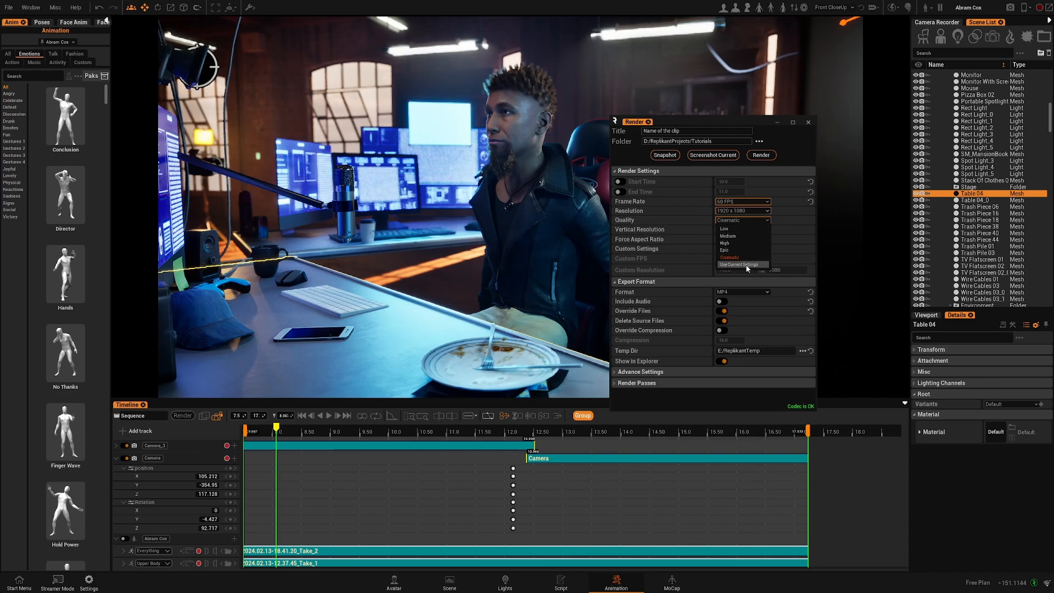
{"action": "left_click", "coordinate": [727, 257]}
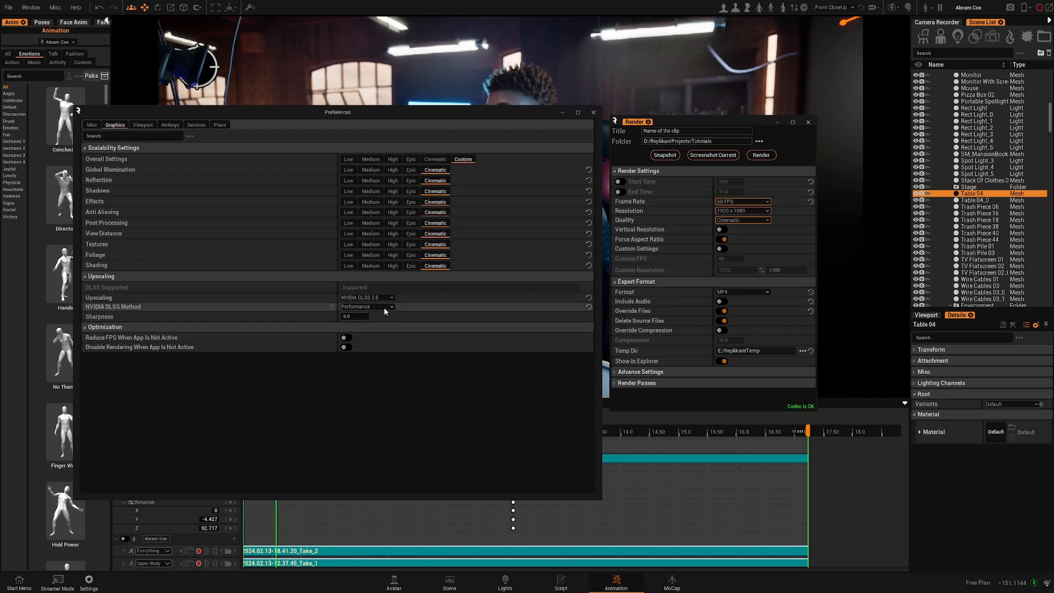
Dismiss the cinematic graphics Preferences window, back to the 60 FPS, 1920×1080 render settings
{"action": "left_click", "coordinate": [366, 306]}
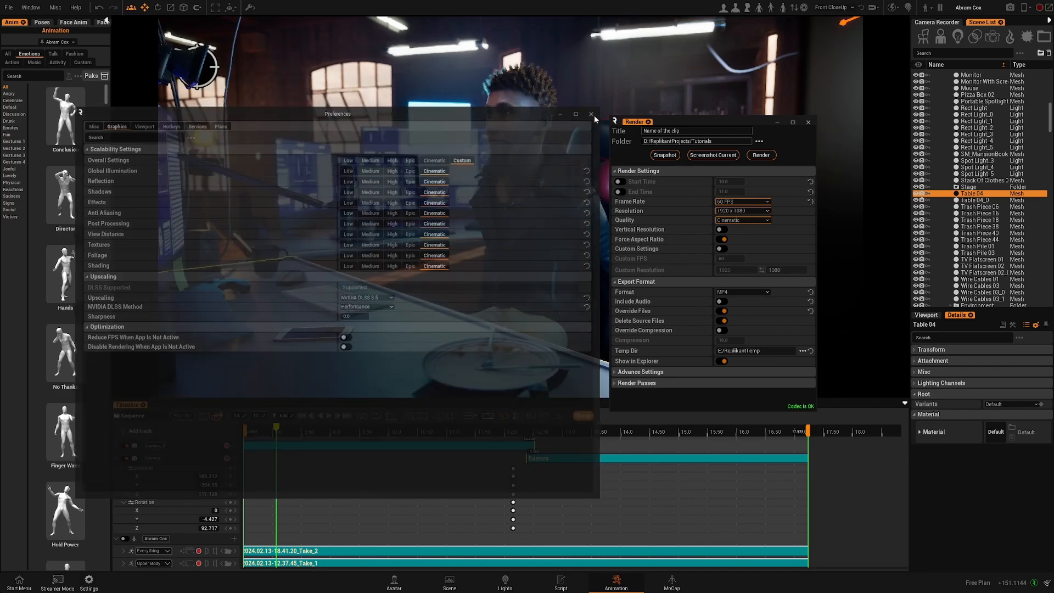
{"action": "left_click", "coordinate": [590, 113]}
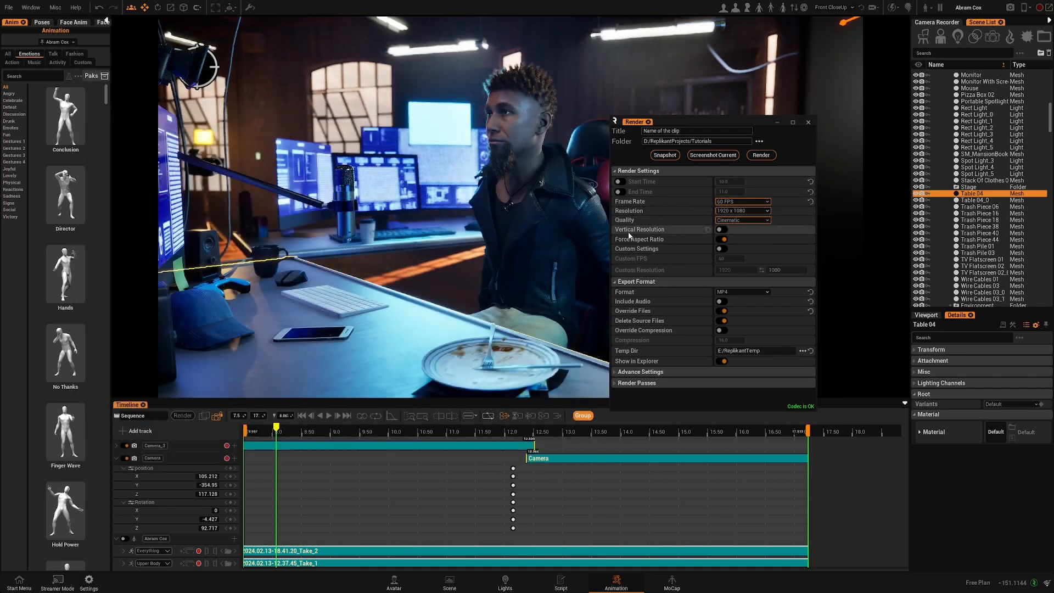
{"action": "left_click", "coordinate": [722, 229]}
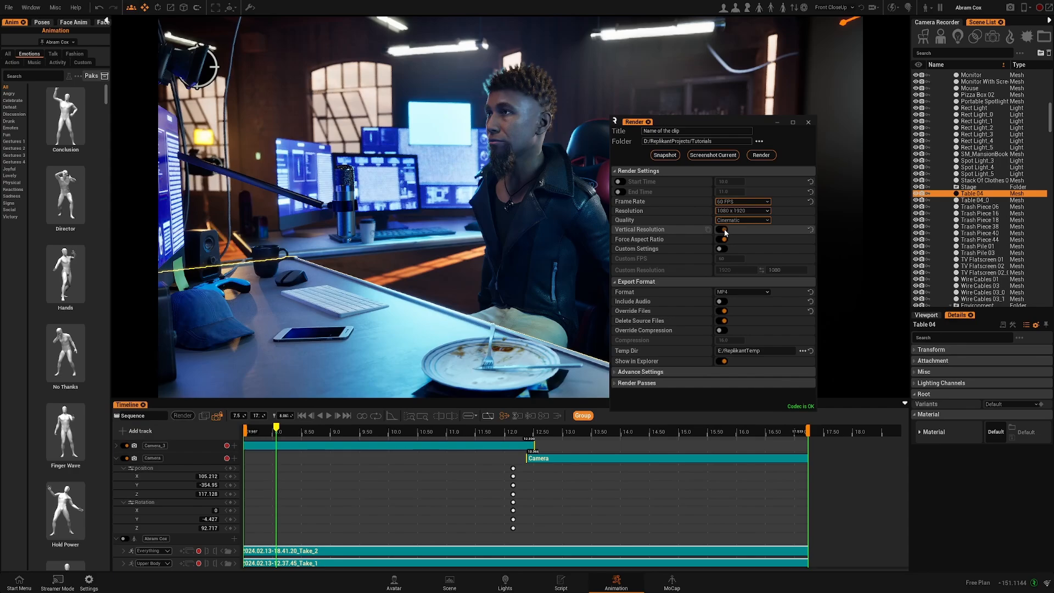
{"action": "left_click", "coordinate": [741, 211]}
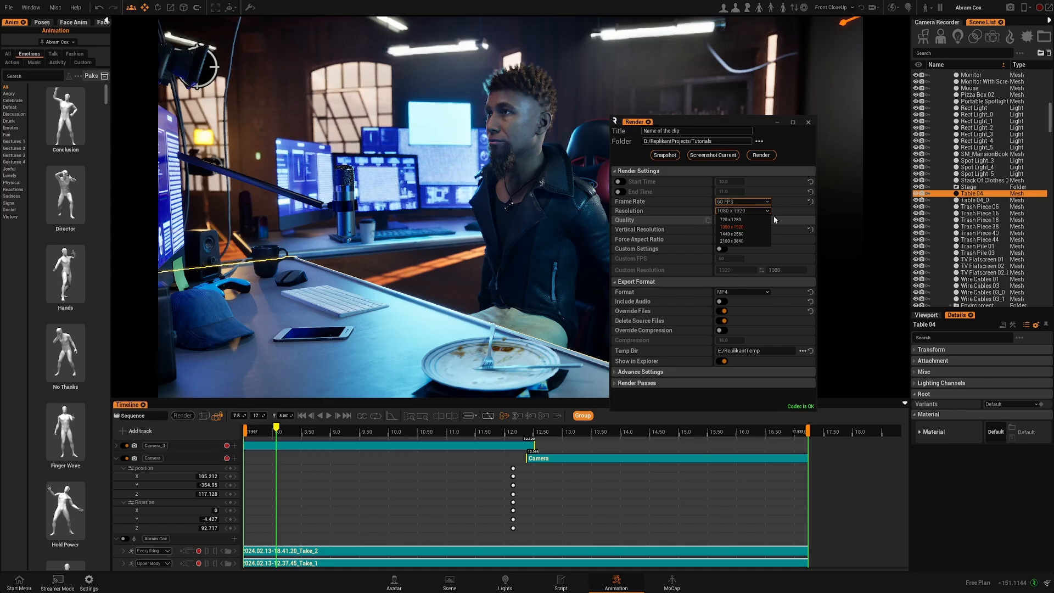
{"action": "left_click", "coordinate": [742, 220]}
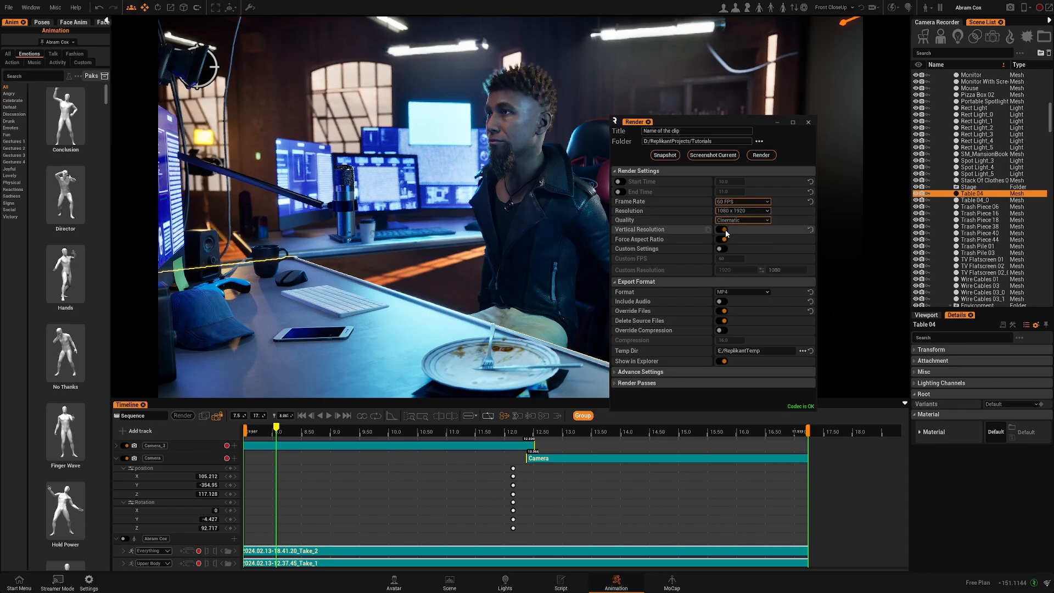
{"action": "left_click", "coordinate": [724, 233]}
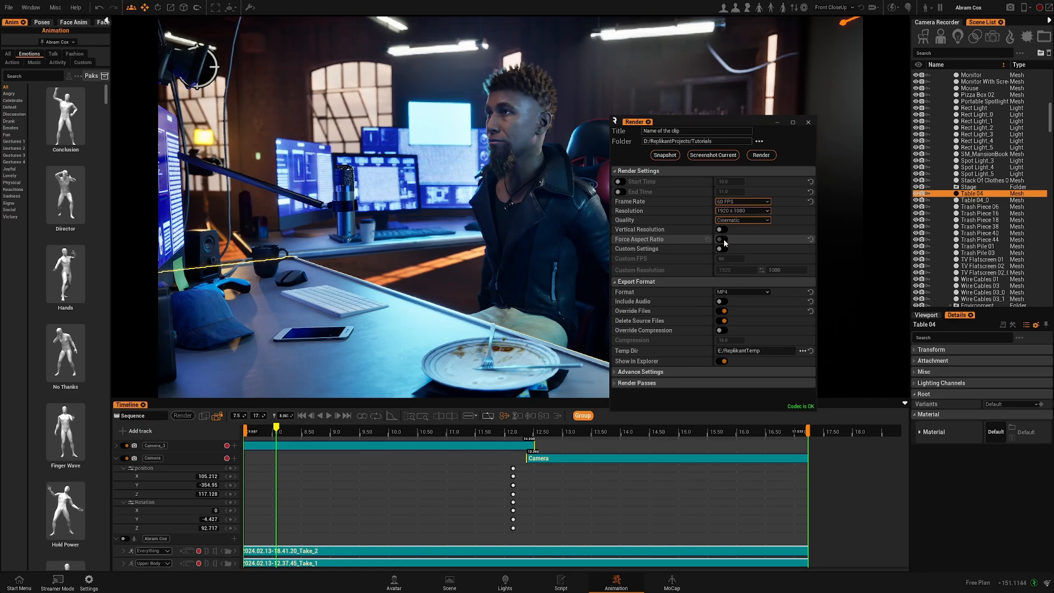
{"action": "left_click", "coordinate": [722, 239]}
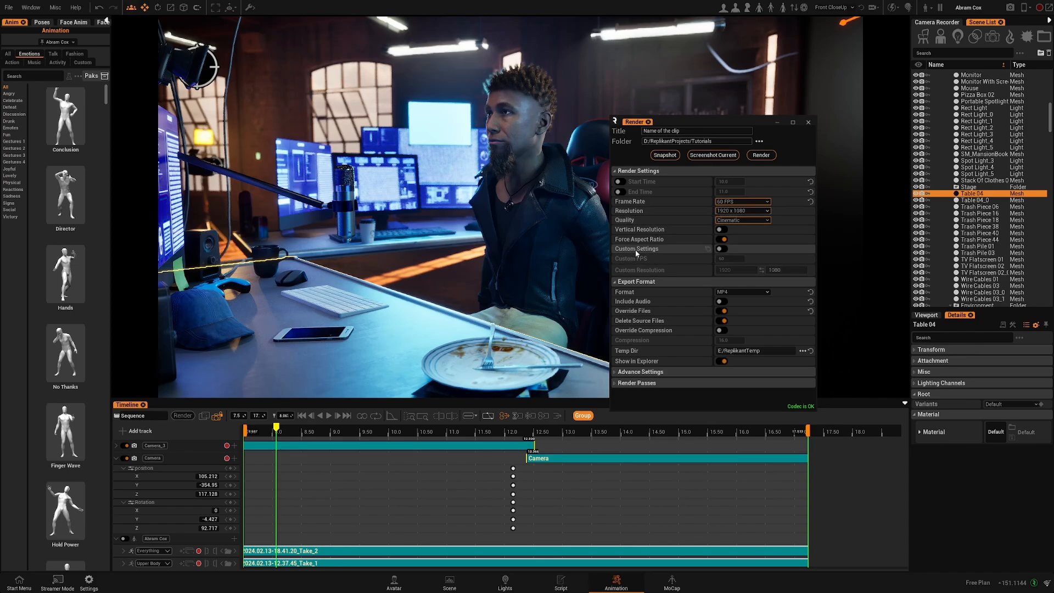
Enable custom settings with 33 FPS and swap the resolution to portrait 1080 × 1920
{"action": "left_click", "coordinate": [723, 248]}
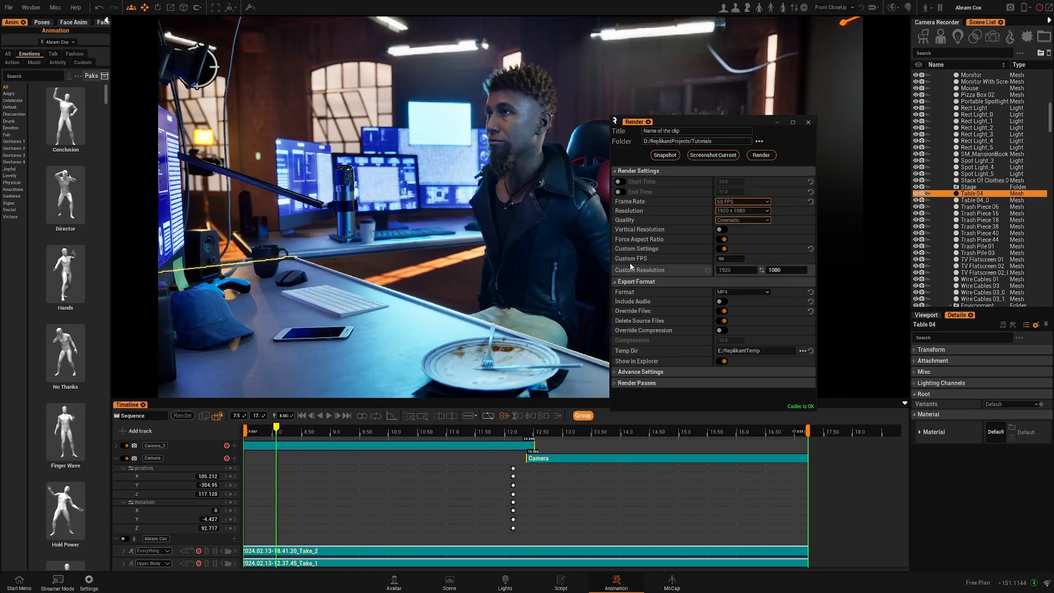
{"action": "left_click", "coordinate": [730, 258]}
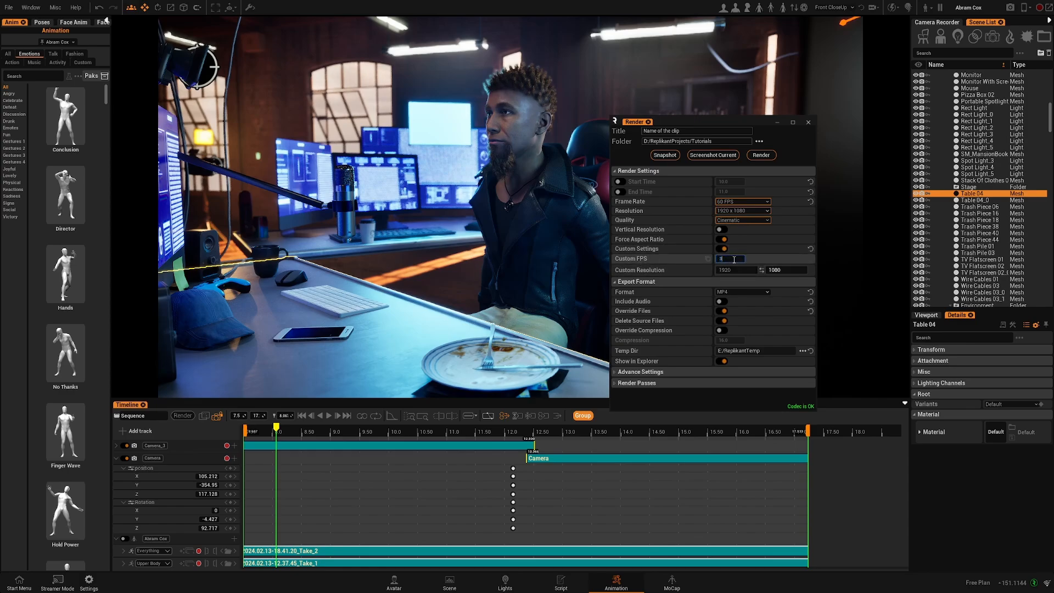
{"action": "type", "text": "33"}
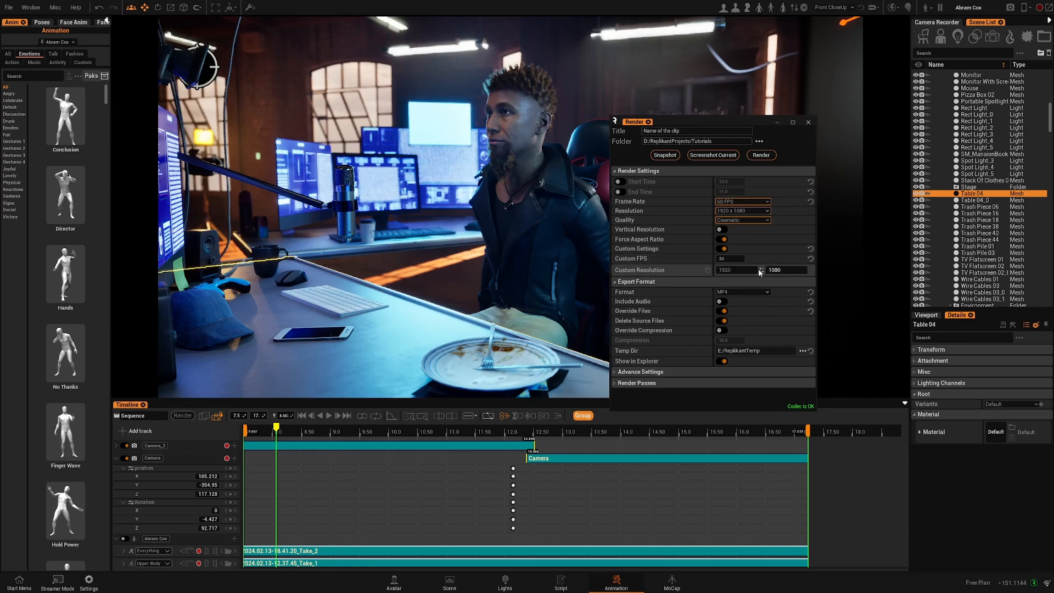
{"action": "left_click", "coordinate": [734, 270]}
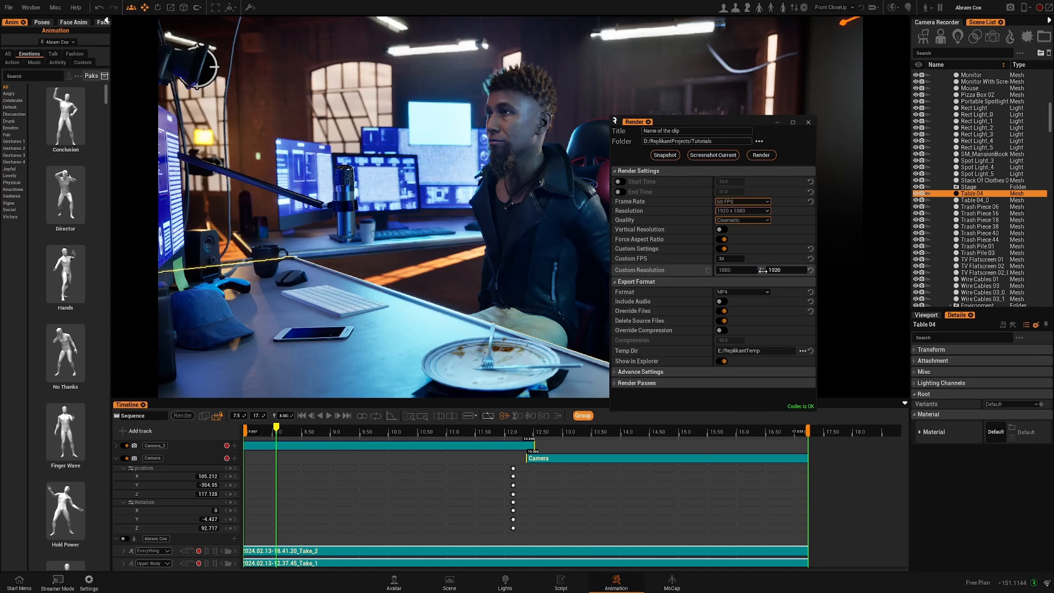
{"action": "left_click", "coordinate": [776, 269]}
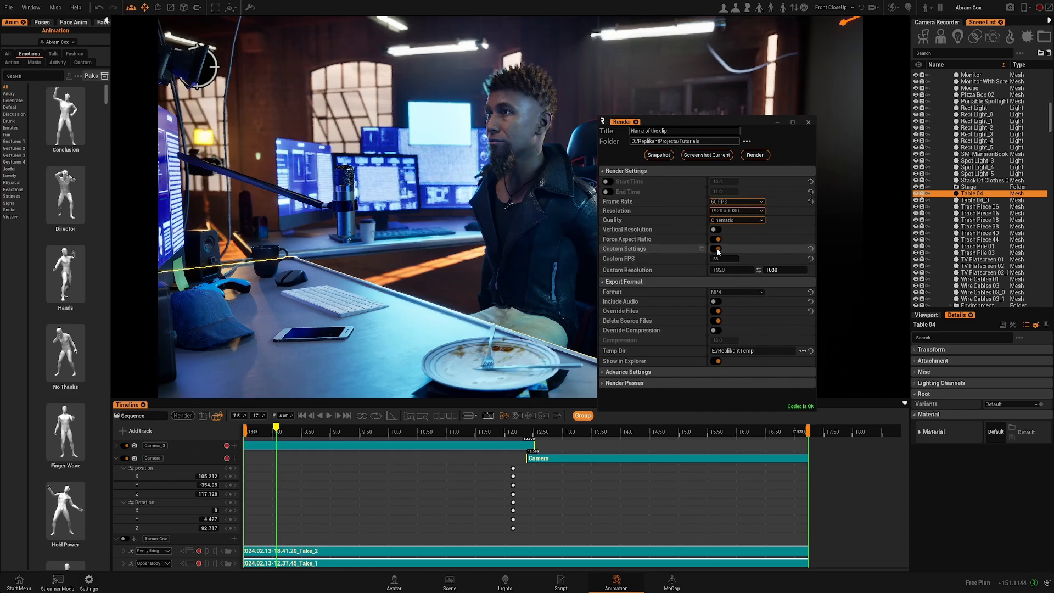
Switch custom settings off and browse the export formats, keeping MP4
{"action": "left_click", "coordinate": [715, 248]}
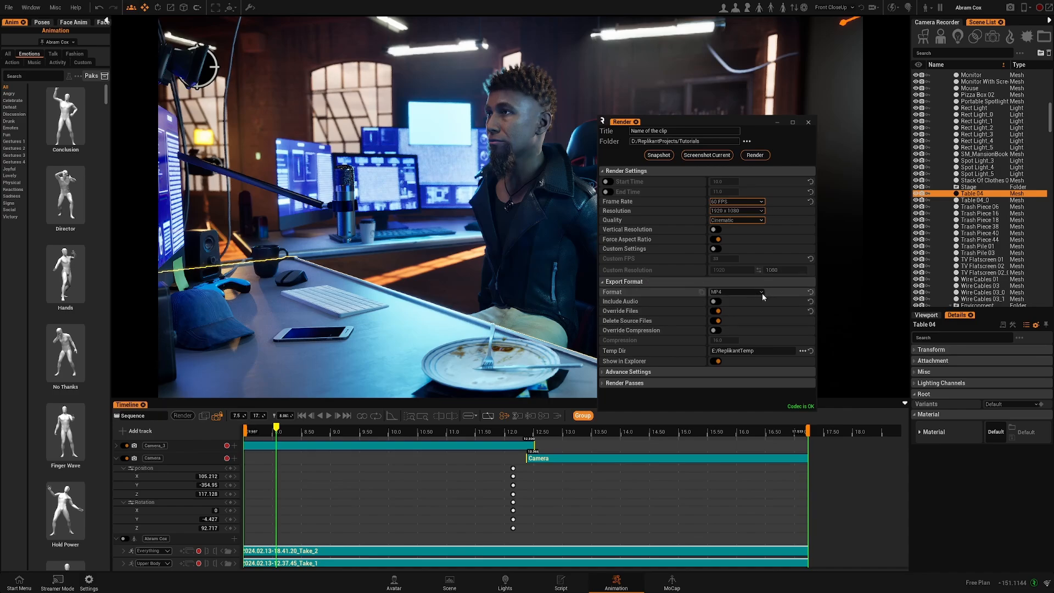
{"action": "left_click", "coordinate": [735, 291]}
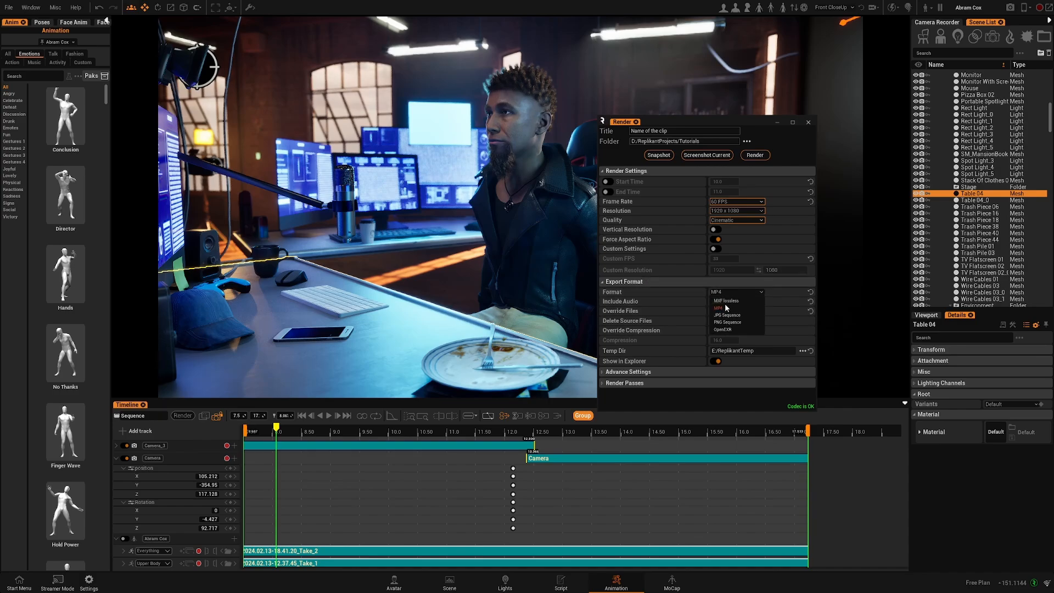
{"action": "mouse_move", "coordinate": [726, 299]}
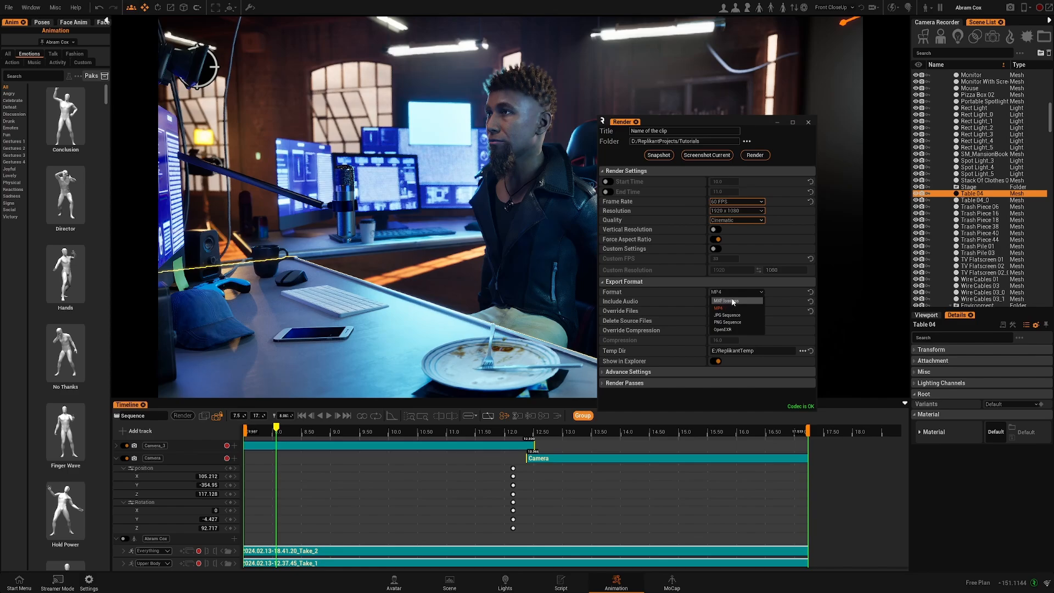
{"action": "mouse_move", "coordinate": [725, 300]}
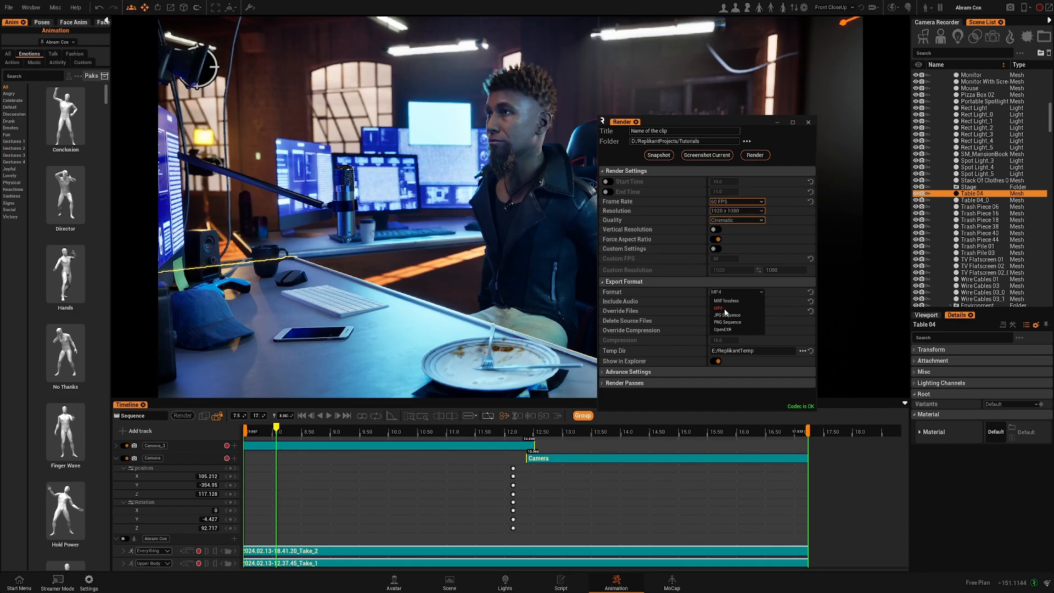
{"action": "mouse_move", "coordinate": [726, 314]}
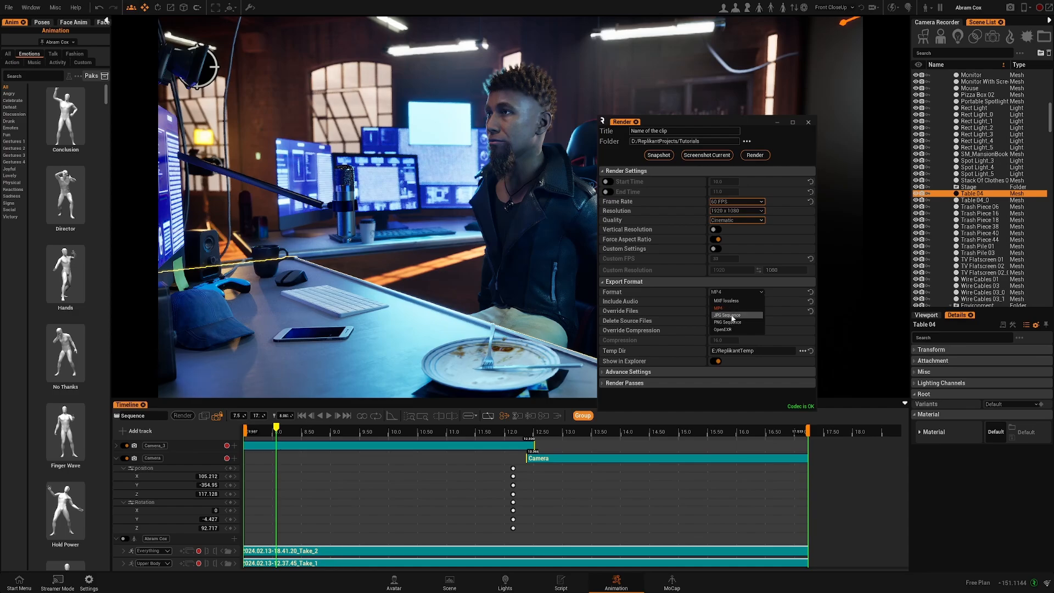
{"action": "mouse_move", "coordinate": [726, 322]}
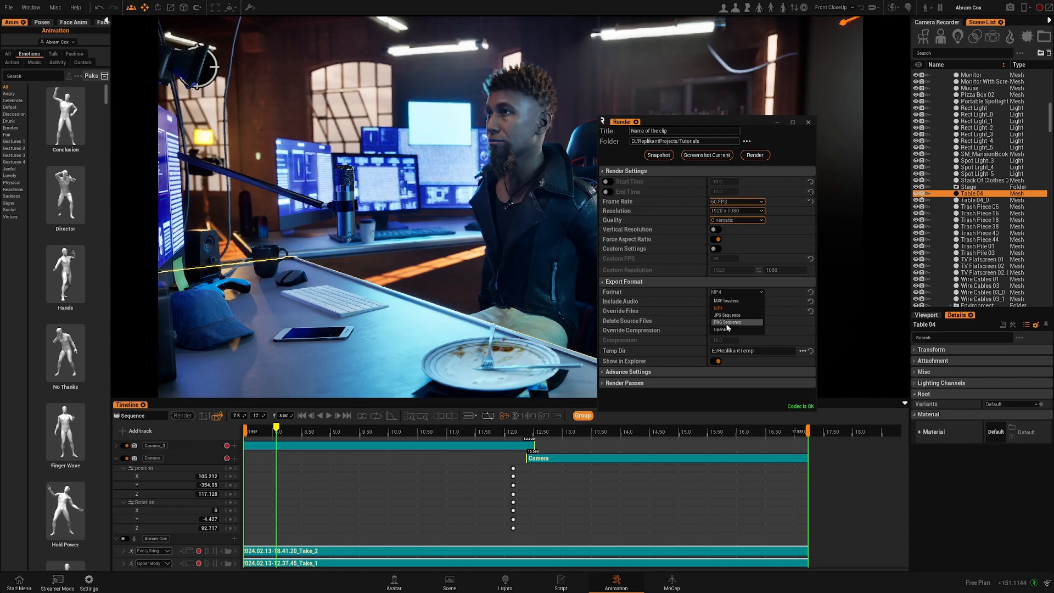
{"action": "mouse_move", "coordinate": [725, 315]}
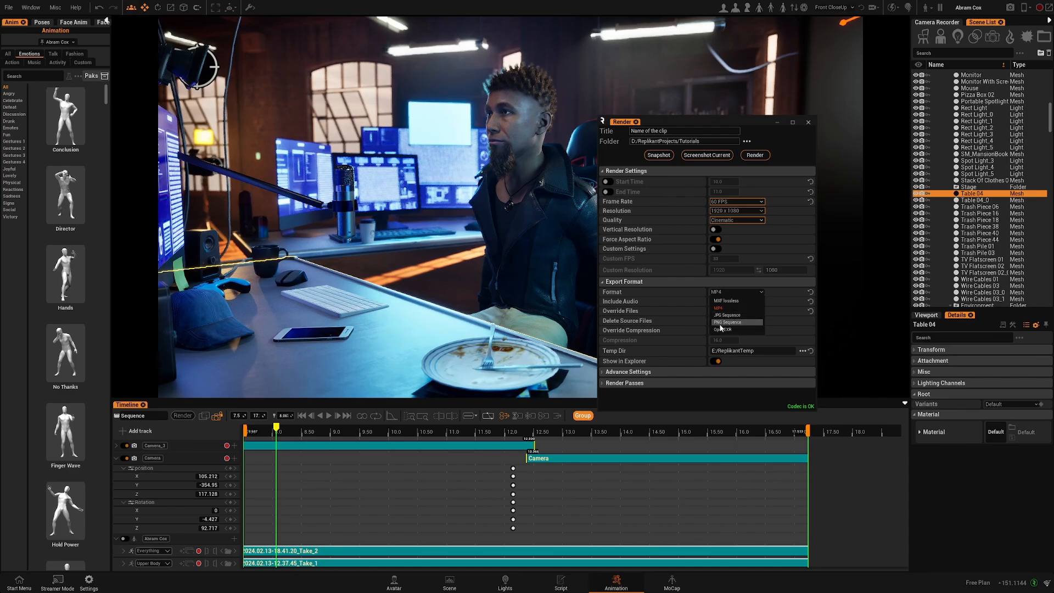
{"action": "left_click", "coordinate": [736, 291]}
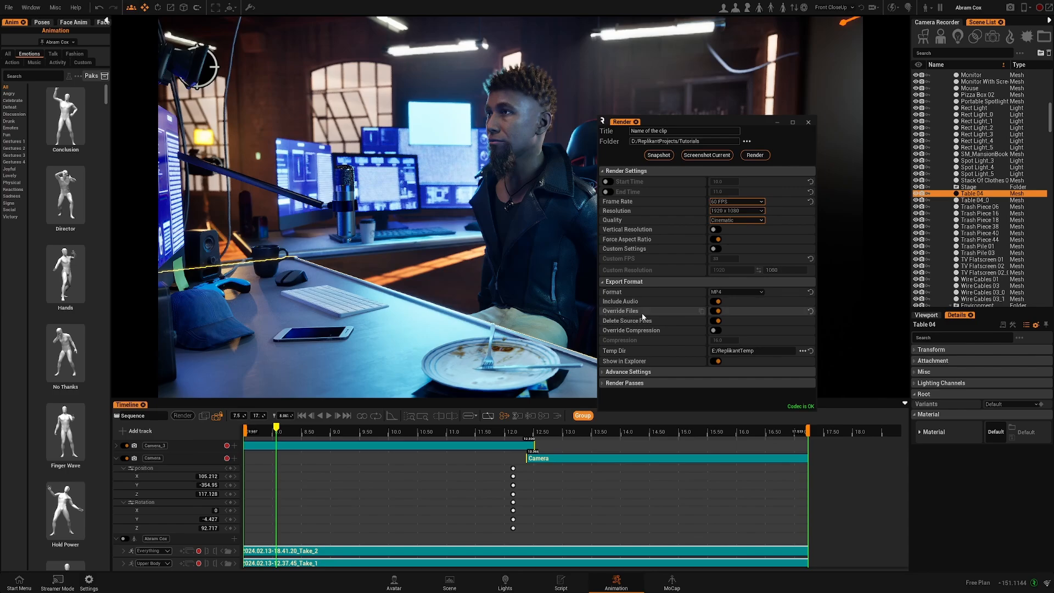
{"action": "mouse_move", "coordinate": [638, 317]}
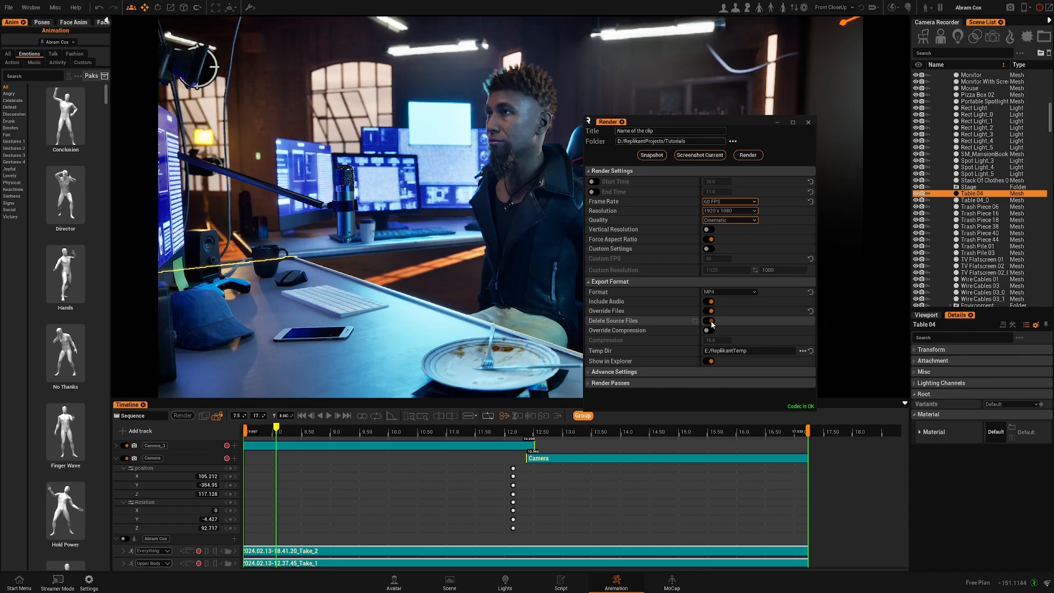
Keep Override Files on and switch Delete Source Files on for the MP4 export
{"action": "left_click", "coordinate": [730, 291]}
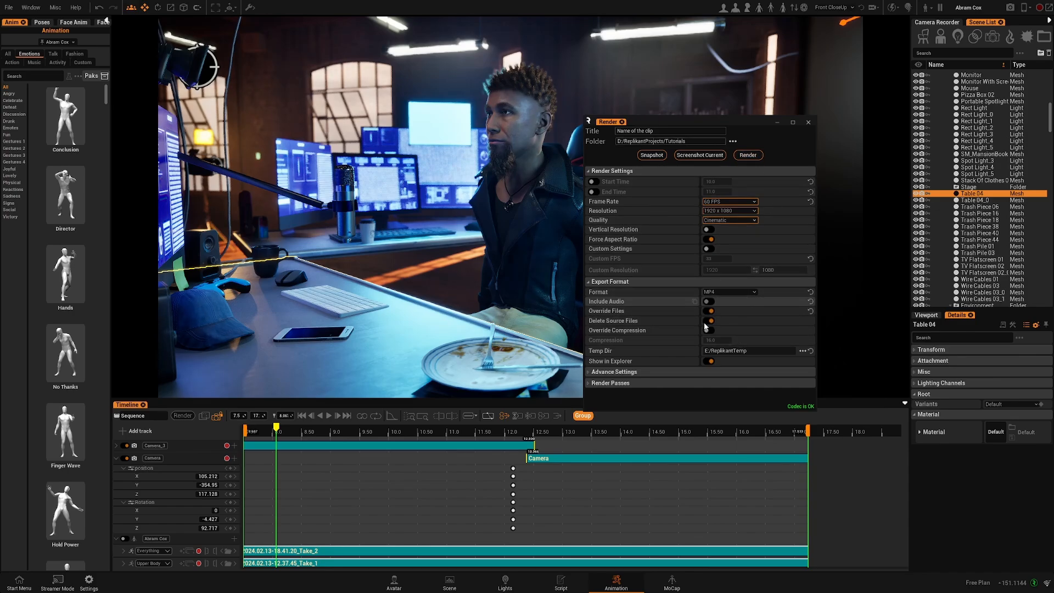
{"action": "left_click", "coordinate": [709, 321]}
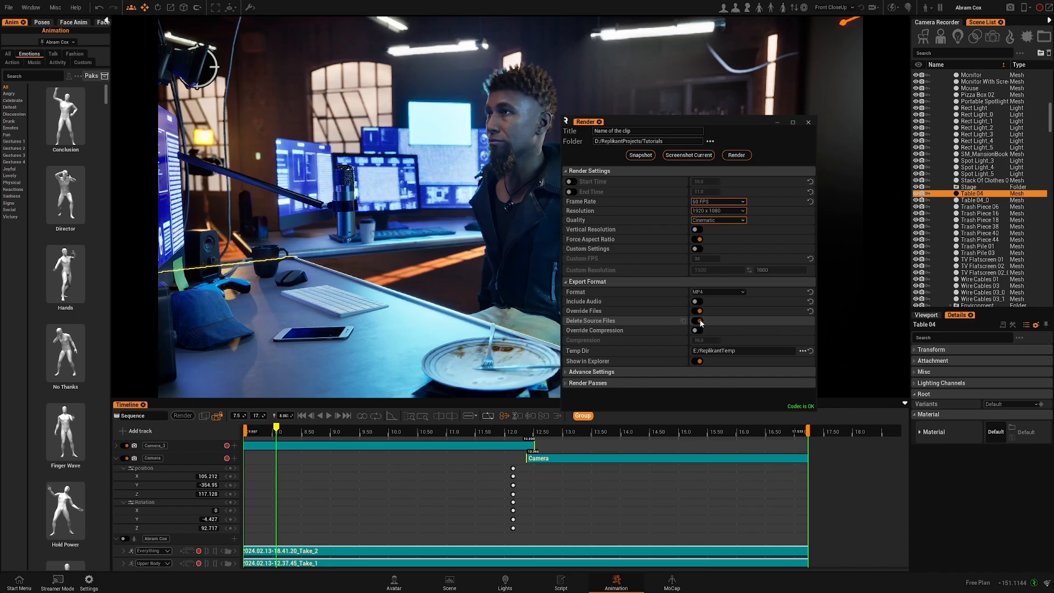
{"action": "left_click", "coordinate": [698, 311]}
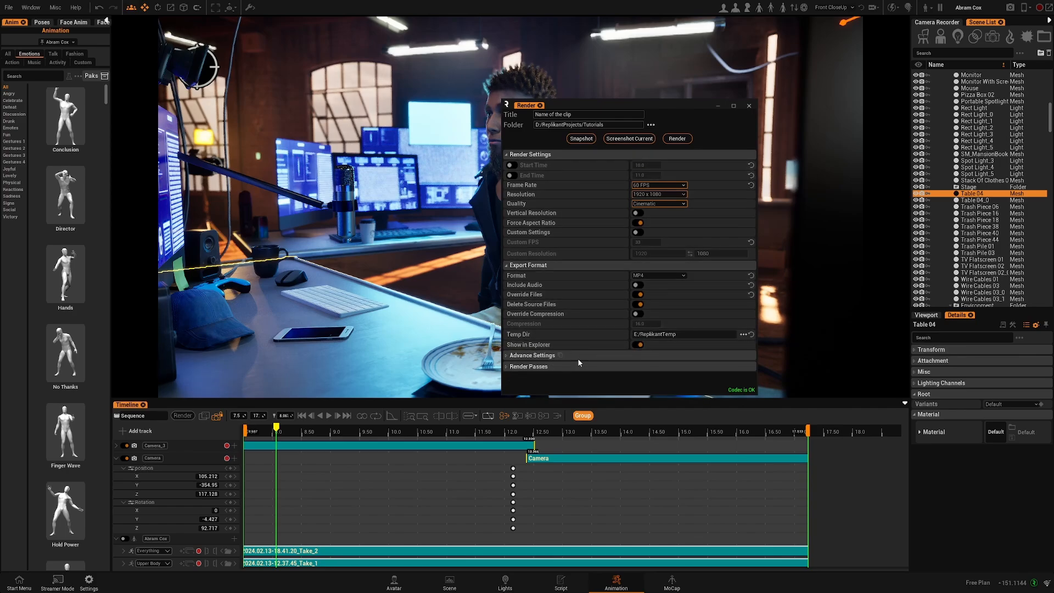
{"action": "left_click", "coordinate": [532, 355]}
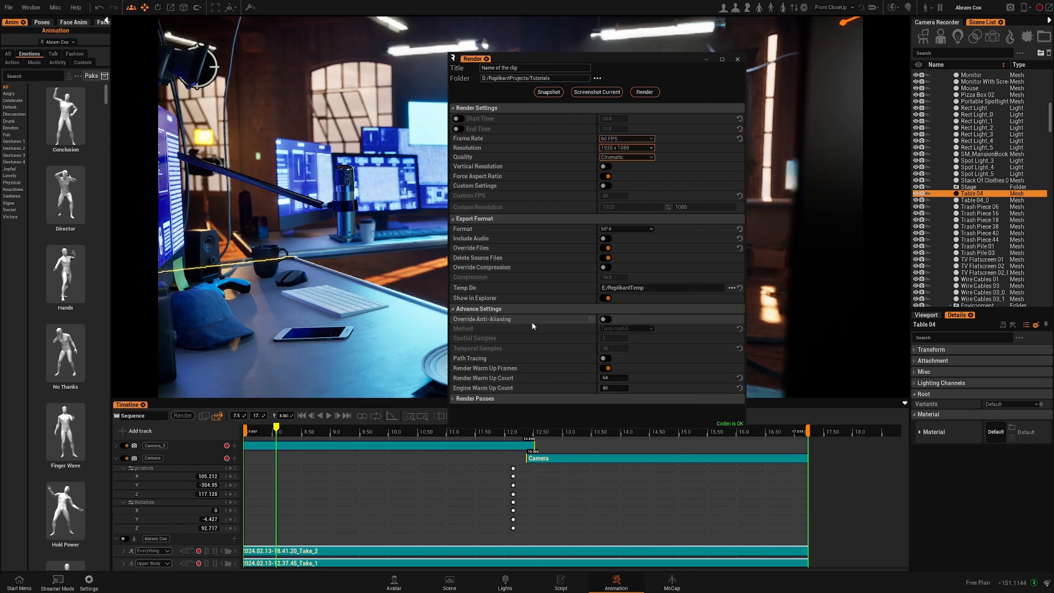
Try the anti-aliasing override (TemporalAA, 1 spatial, 16 temporal samples), then leave it off
{"action": "left_click", "coordinate": [605, 319]}
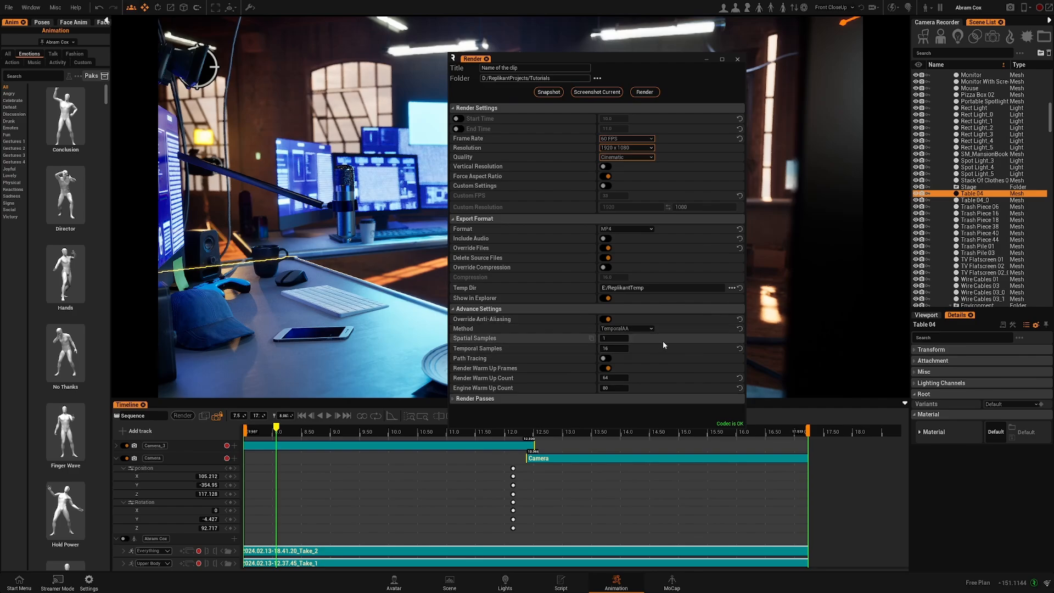
{"action": "left_click", "coordinate": [625, 329]}
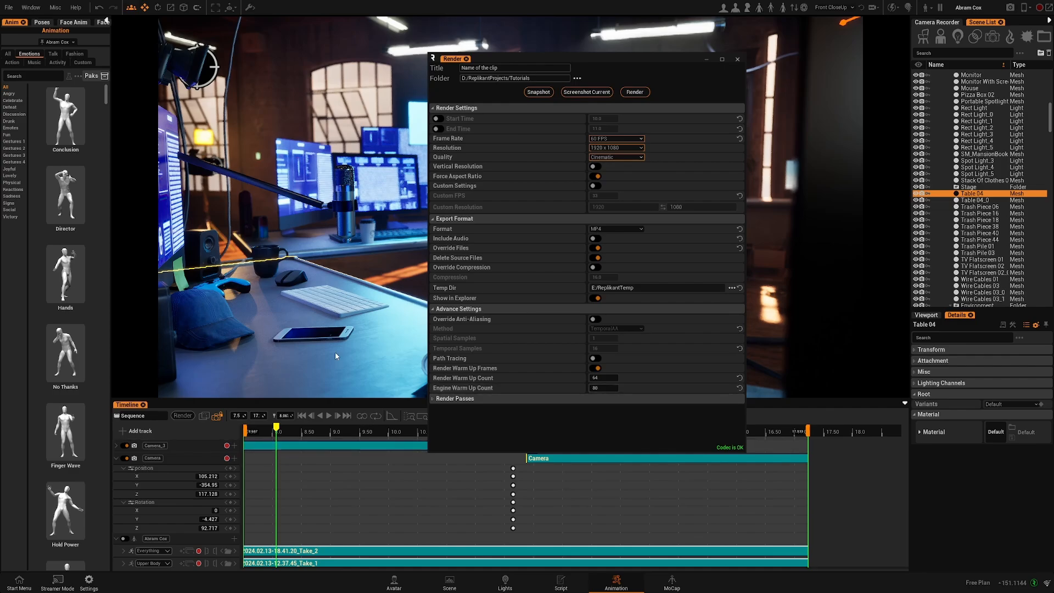
{"action": "left_click", "coordinate": [633, 92]}
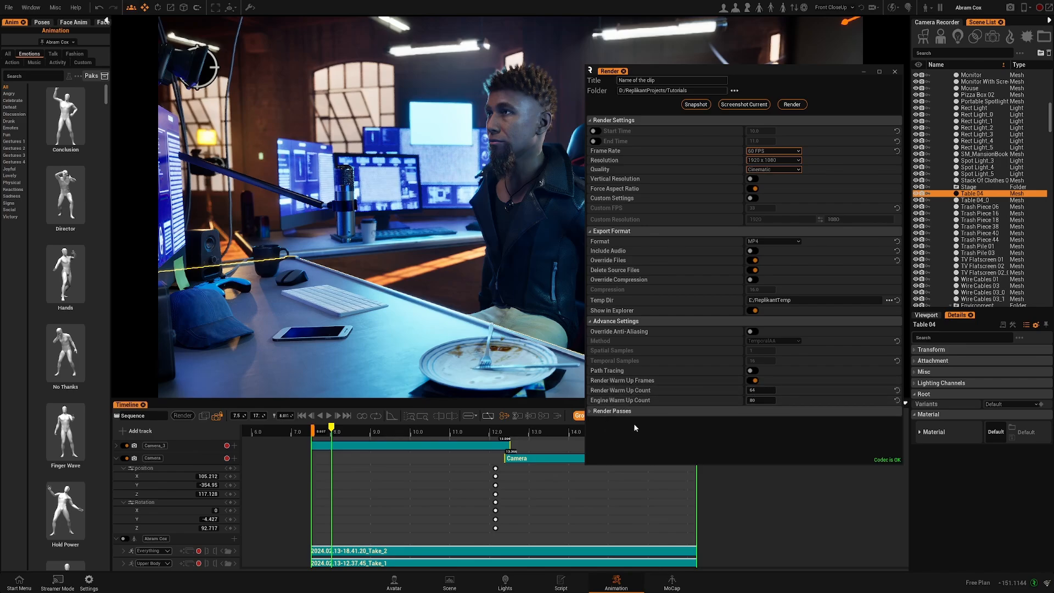
Expand Render Passes and replace the clip title with 'Test Render'
{"action": "left_click", "coordinate": [610, 402]}
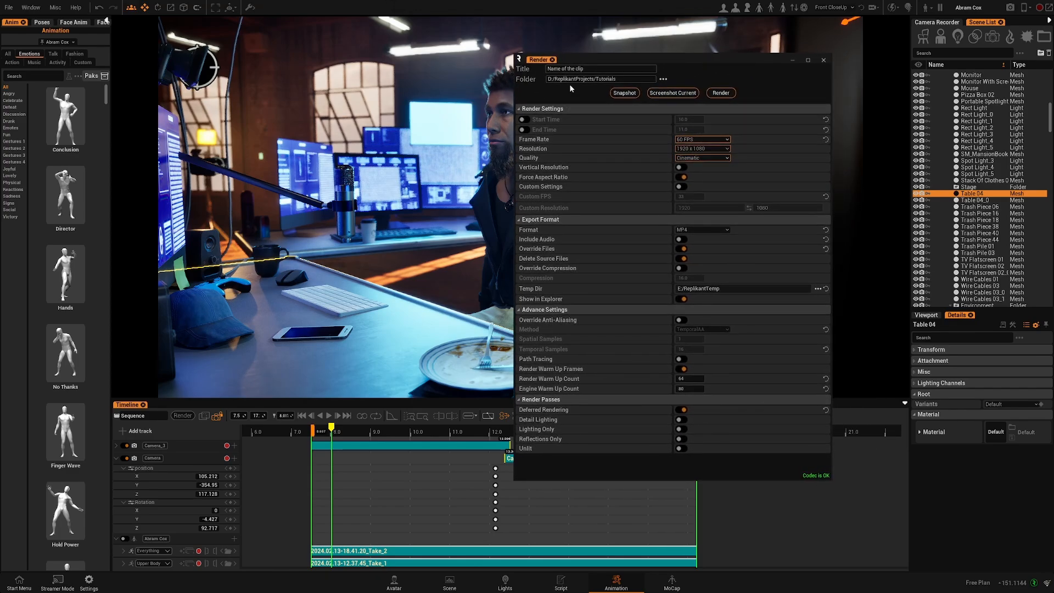
{"action": "left_click", "coordinate": [599, 69]}
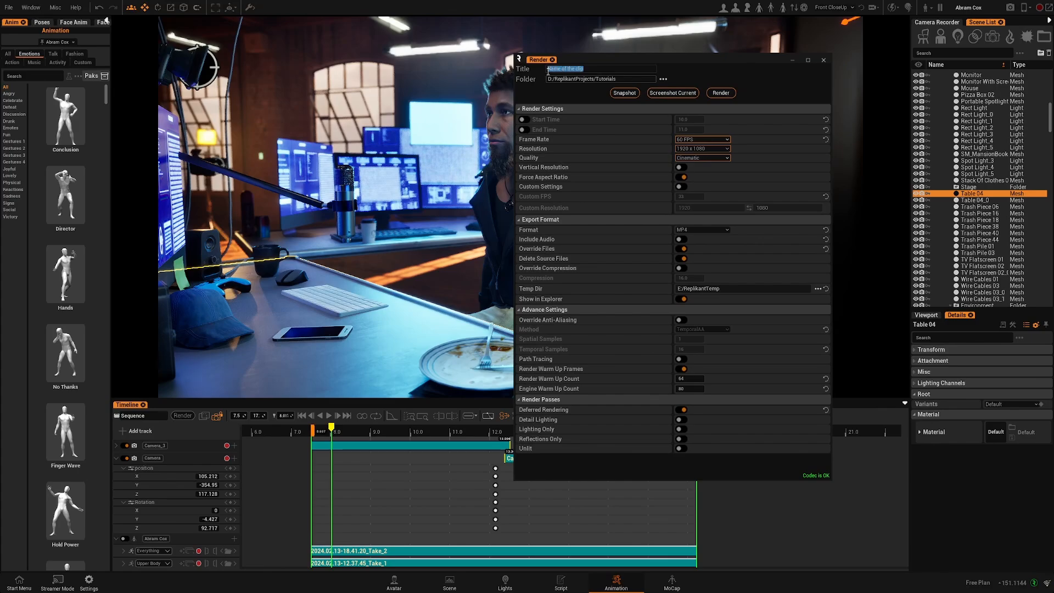
{"action": "type", "text": "Test Render"}
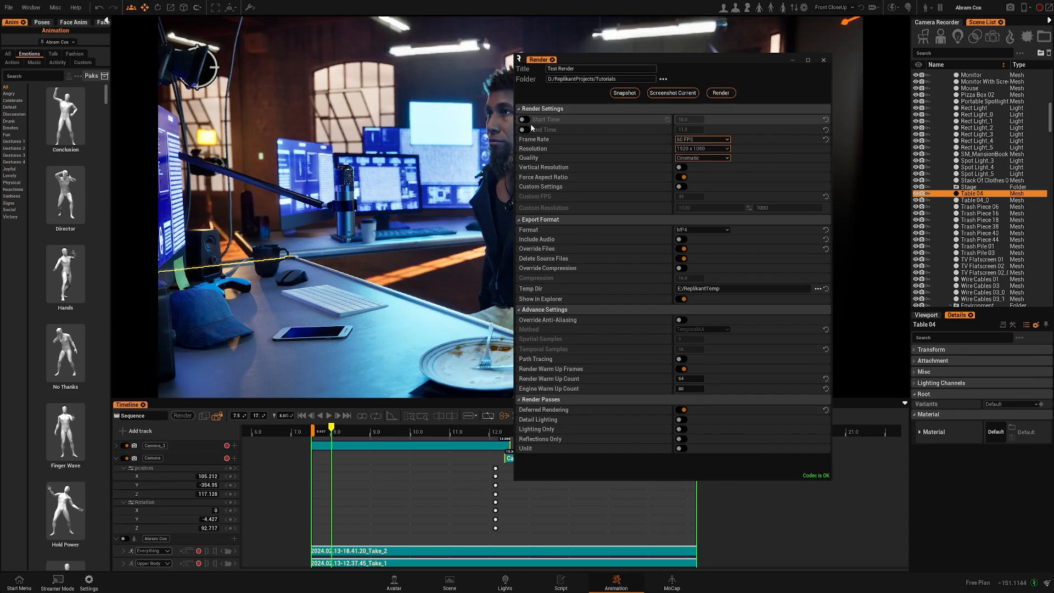
{"action": "mouse_move", "coordinate": [730, 114]}
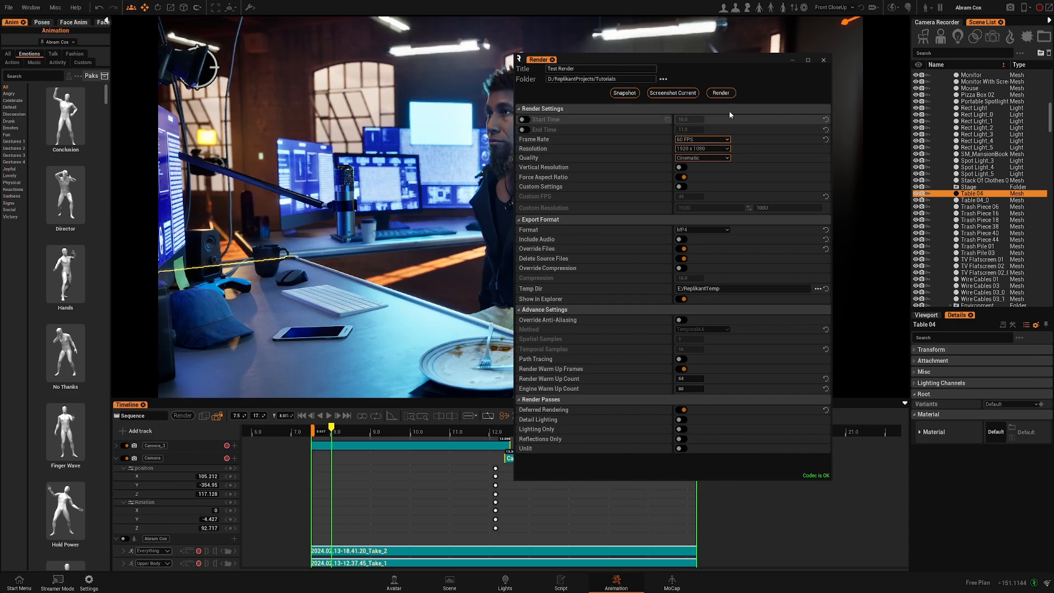
Start rendering 'Test Render' and follow the preview's frame progress
{"action": "left_click", "coordinate": [720, 93]}
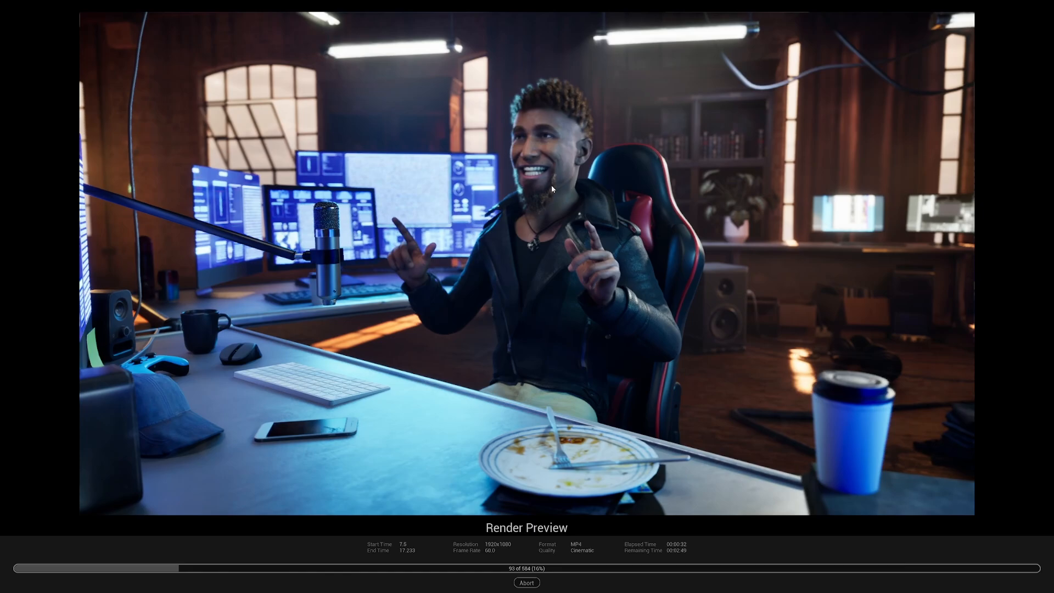
{"action": "mouse_move", "coordinate": [569, 419]}
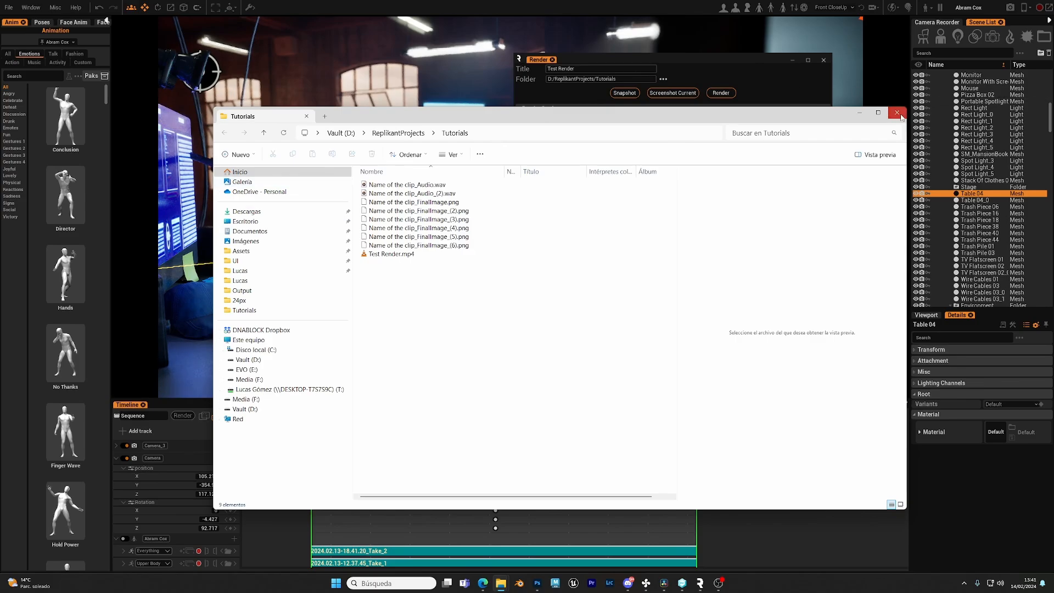
Close the Tutorials folder window once Test Render.mp4 is confirmed there
{"action": "left_click", "coordinate": [896, 112]}
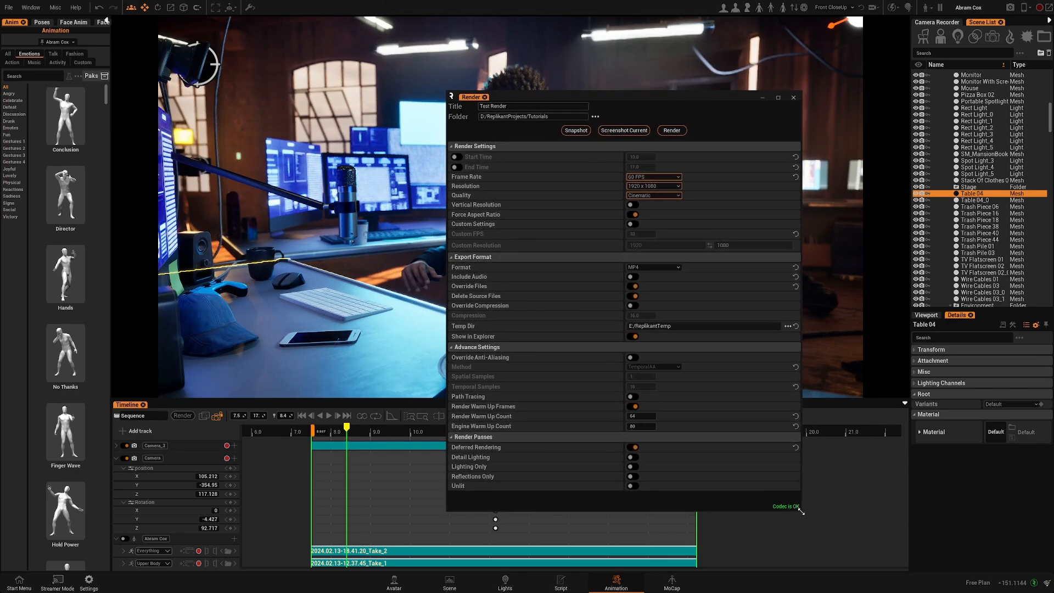
{"action": "mouse_move", "coordinate": [694, 164]}
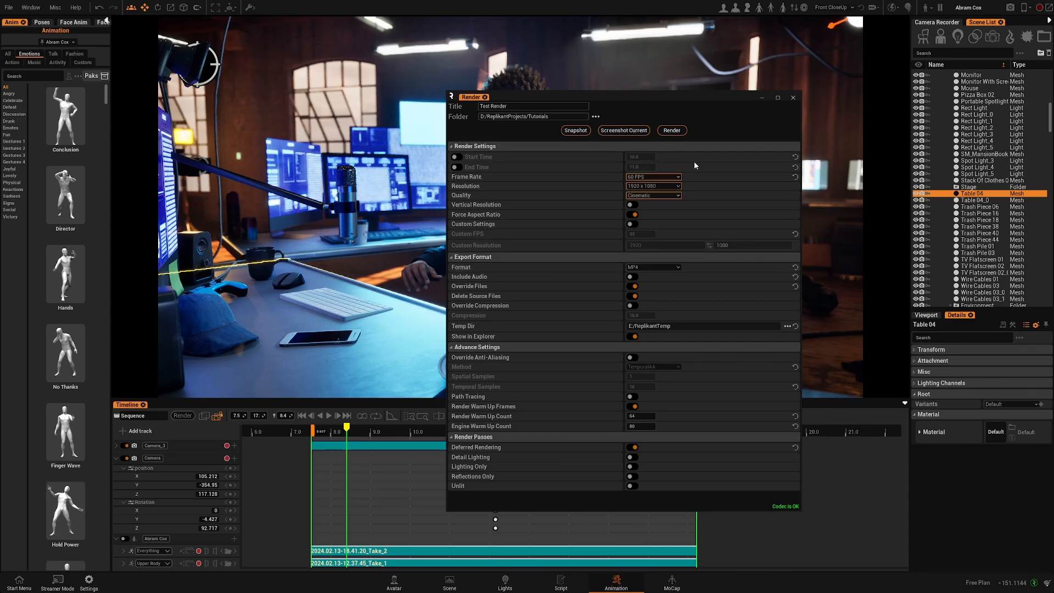